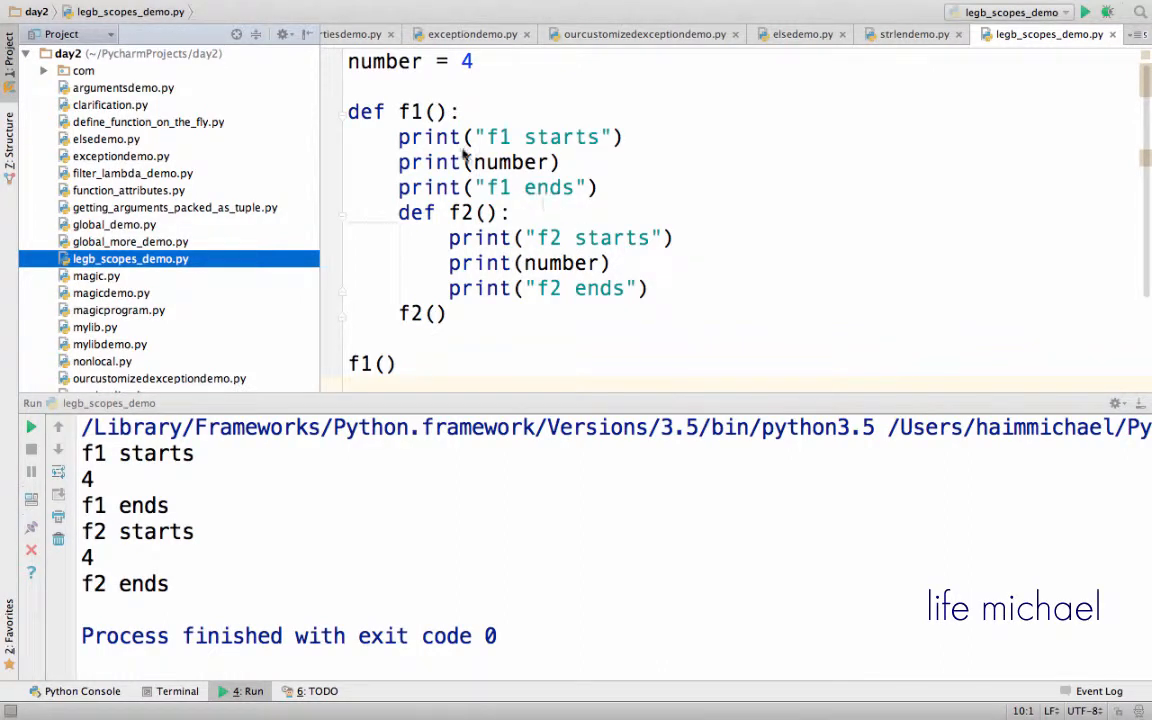
pyautogui.moveTo(436, 162)
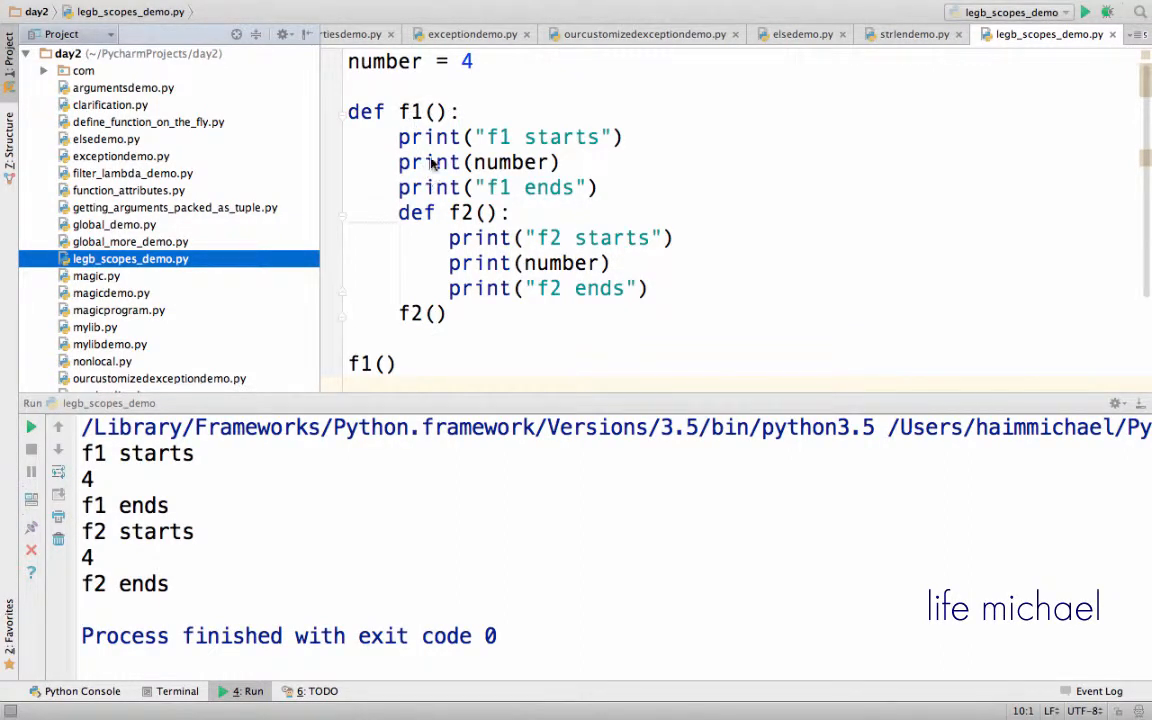
# Comment out print(number) in f1 and rerun so only f2 prints 4.
pyautogui.click(400, 212)
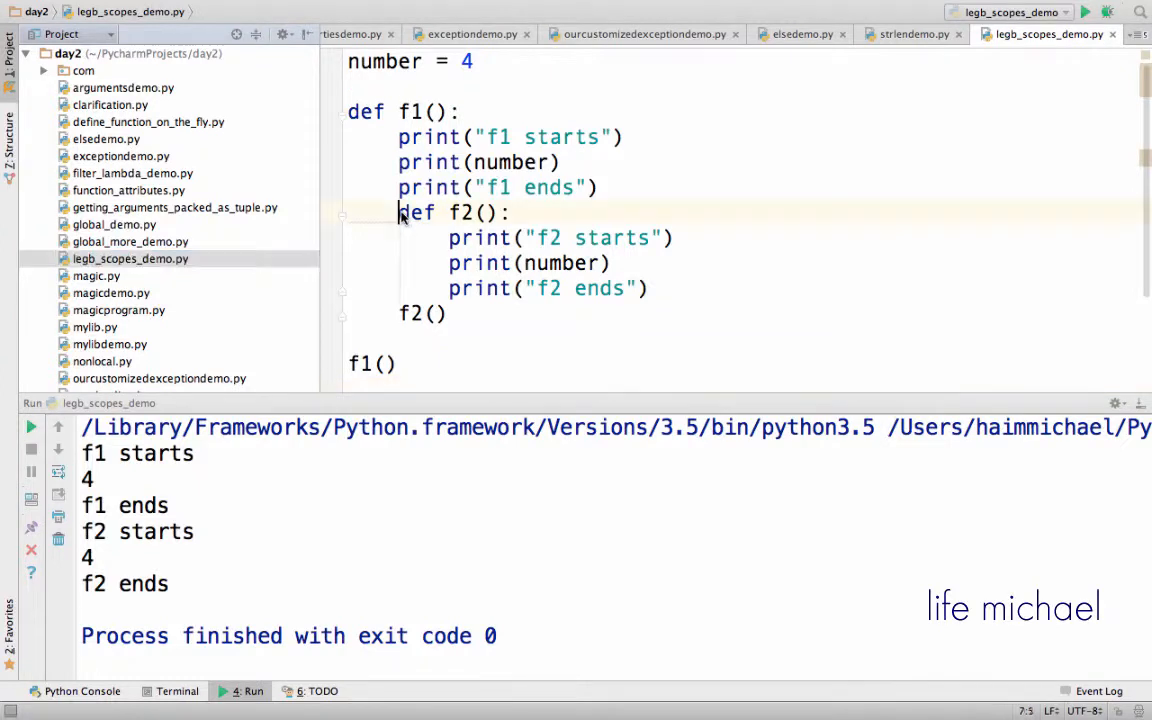
pyautogui.moveTo(398, 212); pyautogui.dragTo(656, 288)
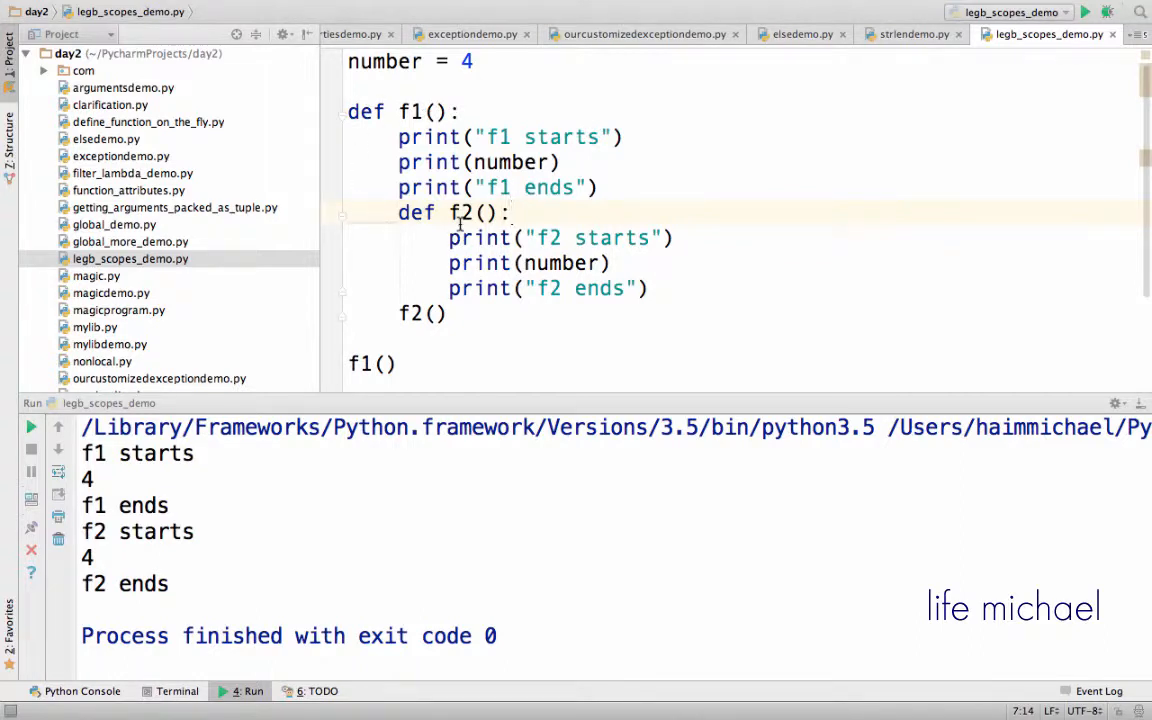
pyautogui.click(510, 212)
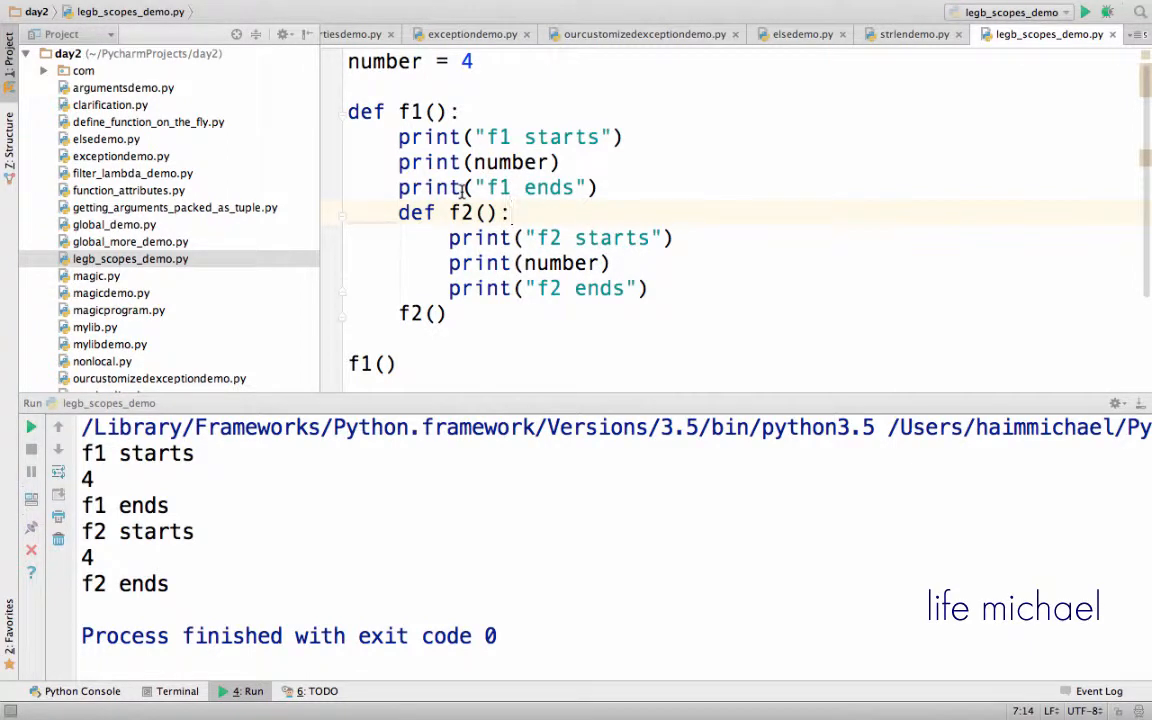
pyautogui.click(504, 212)
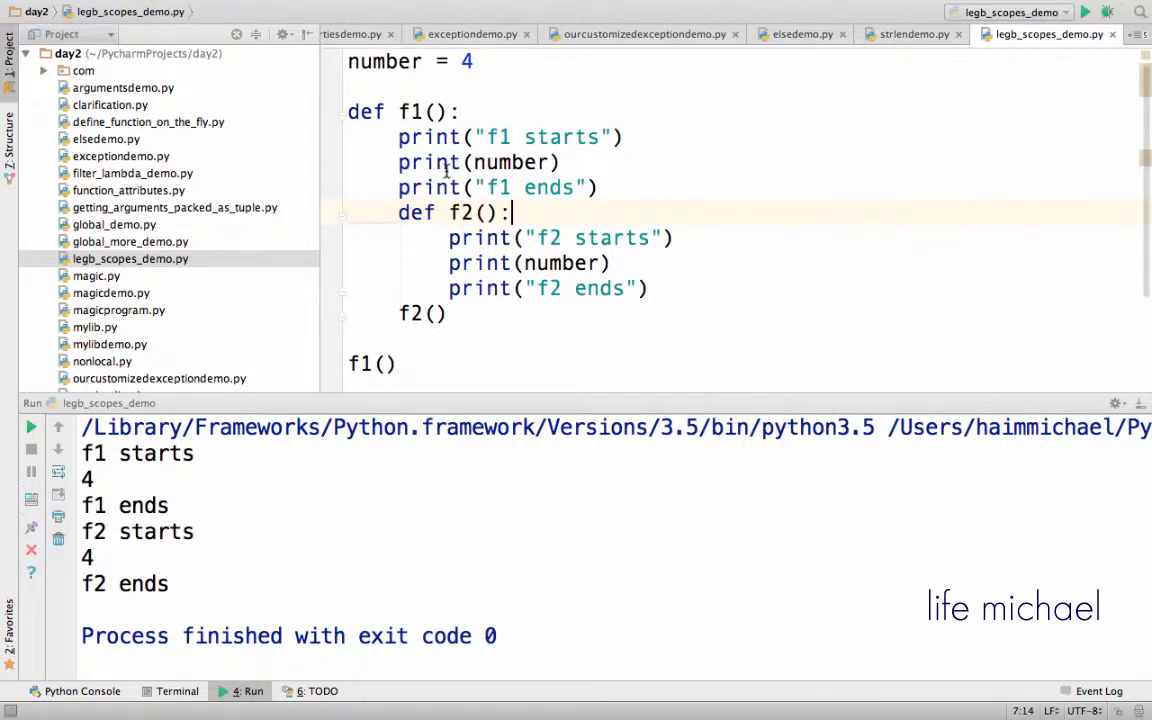
pyautogui.moveTo(576, 170)
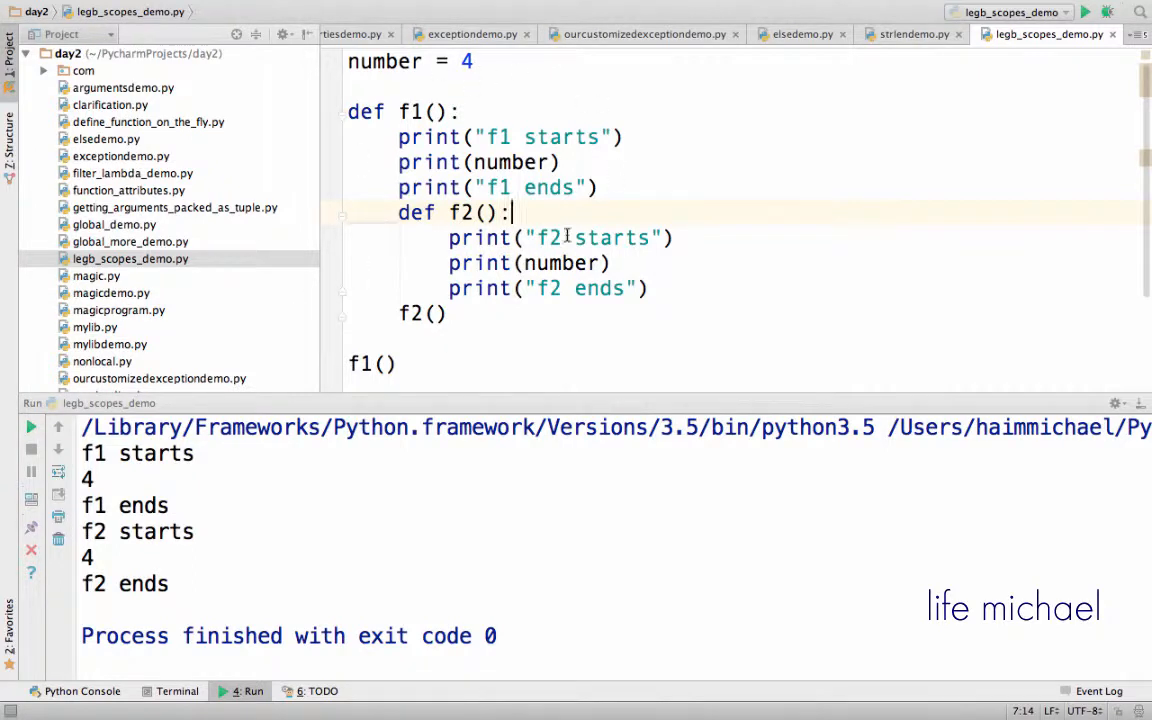
pyautogui.moveTo(520, 104)
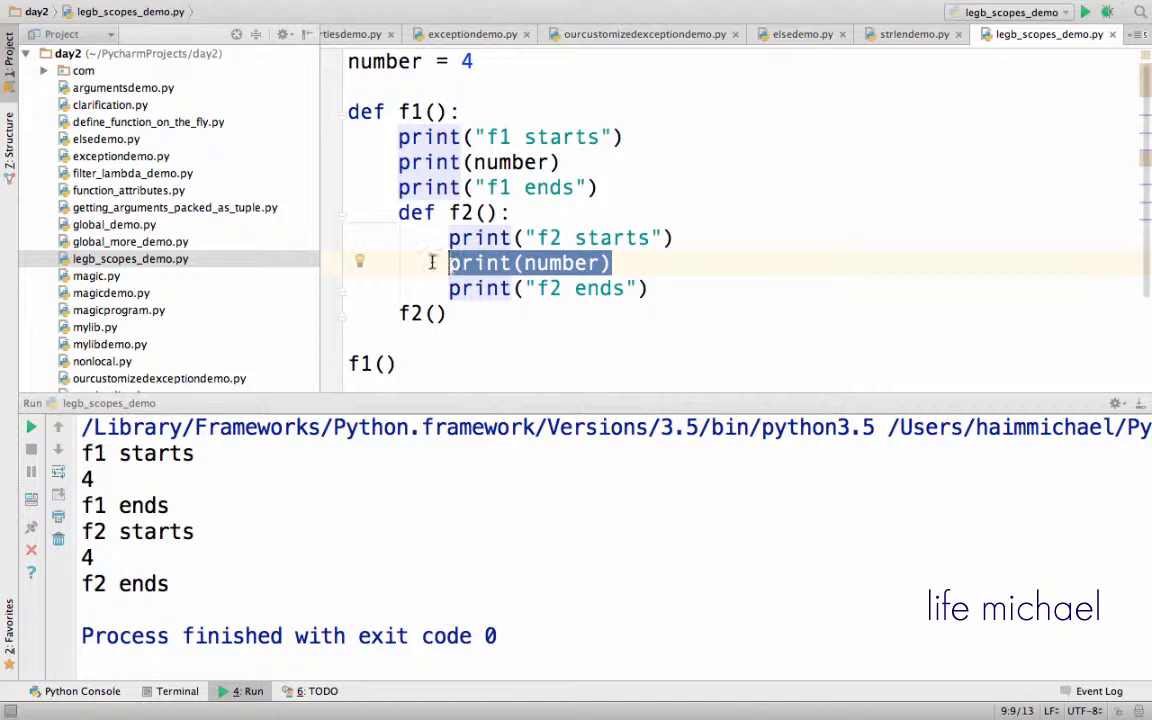
# Start a new 'number' line as the first statement inside f2.
pyautogui.click(520, 264)
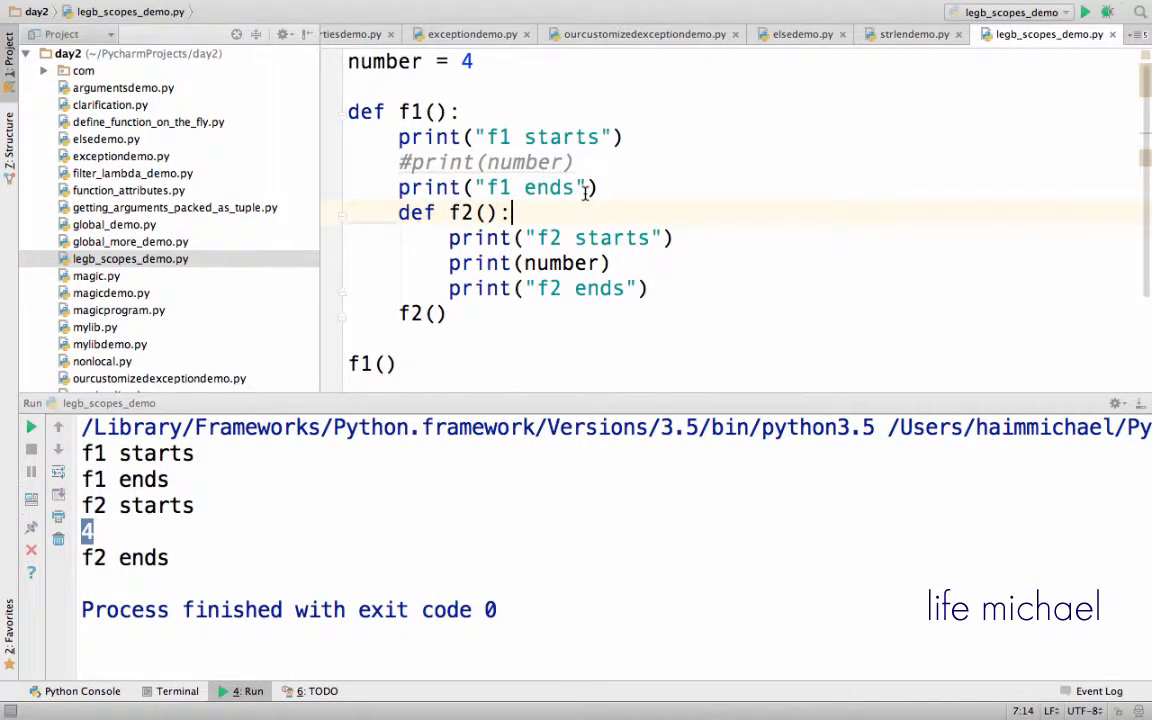
pyautogui.write('number')
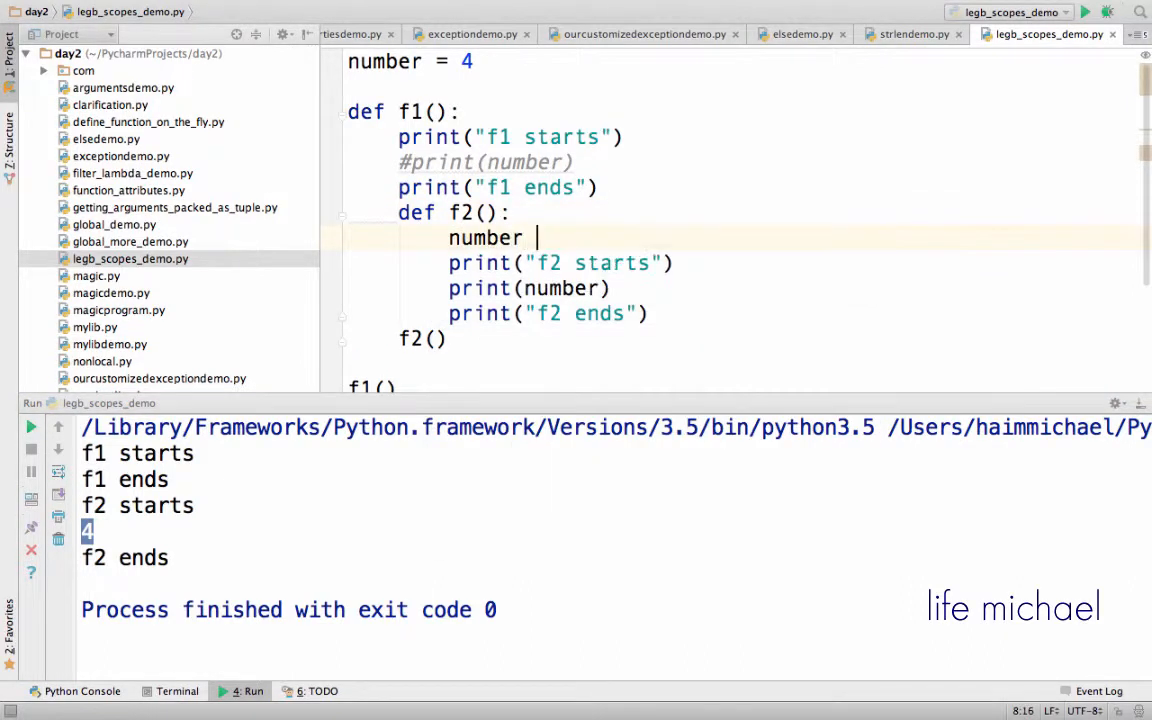
# Complete the local assignment as number = 7 in f2 and rerun so 7 is printed.
pyautogui.write('= 4')
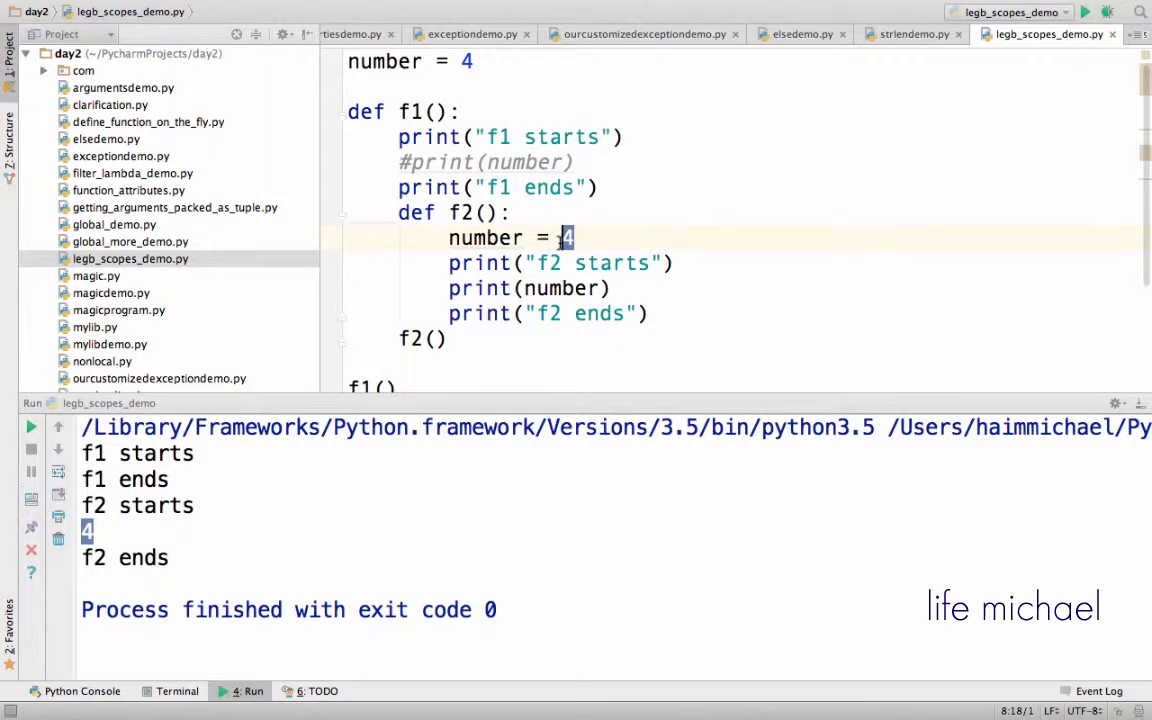
pyautogui.write('7')
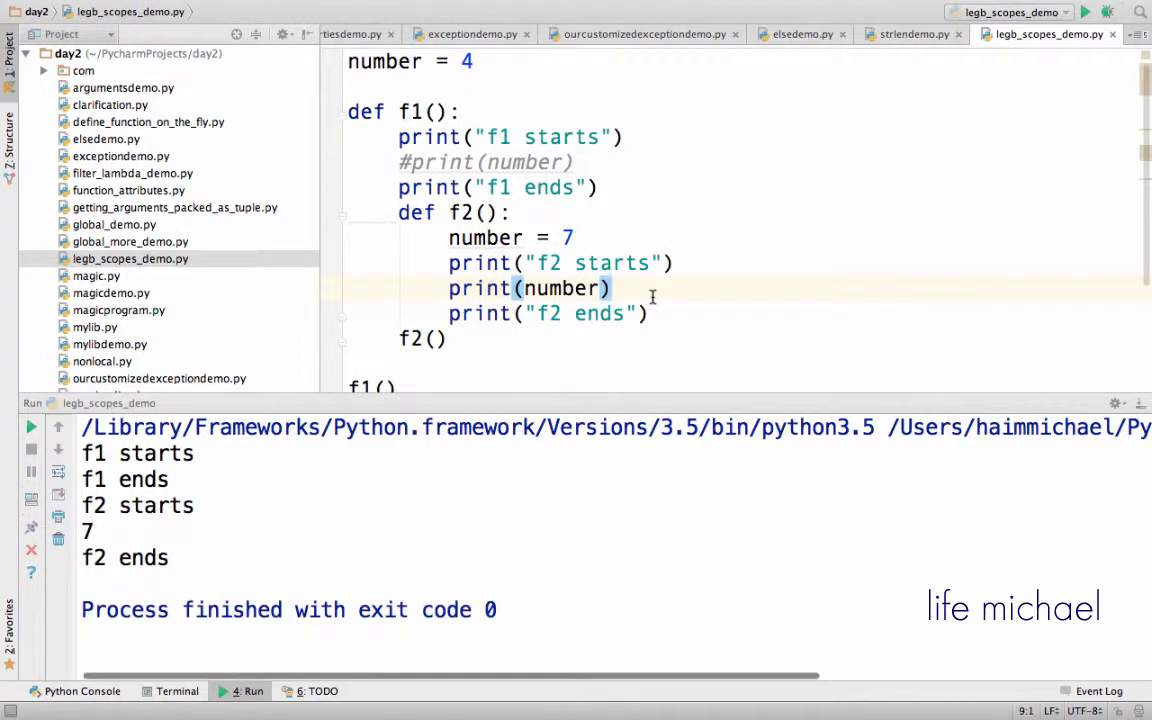
pyautogui.moveTo(596, 288)
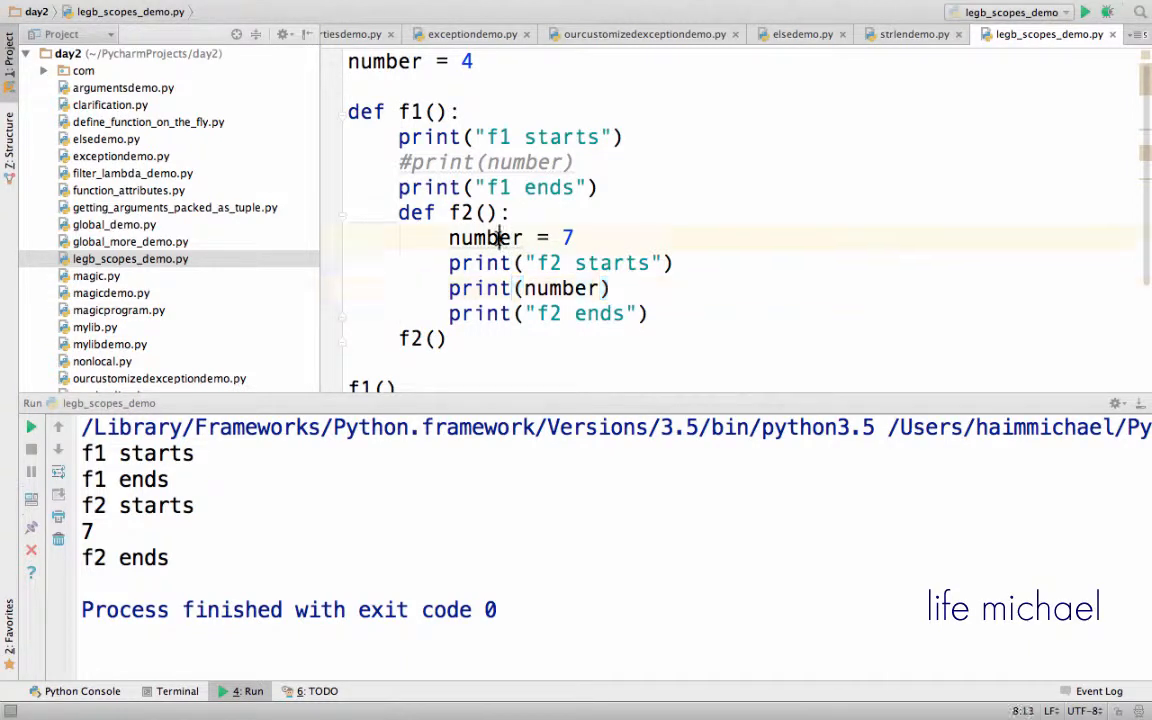
pyautogui.click(484, 236)
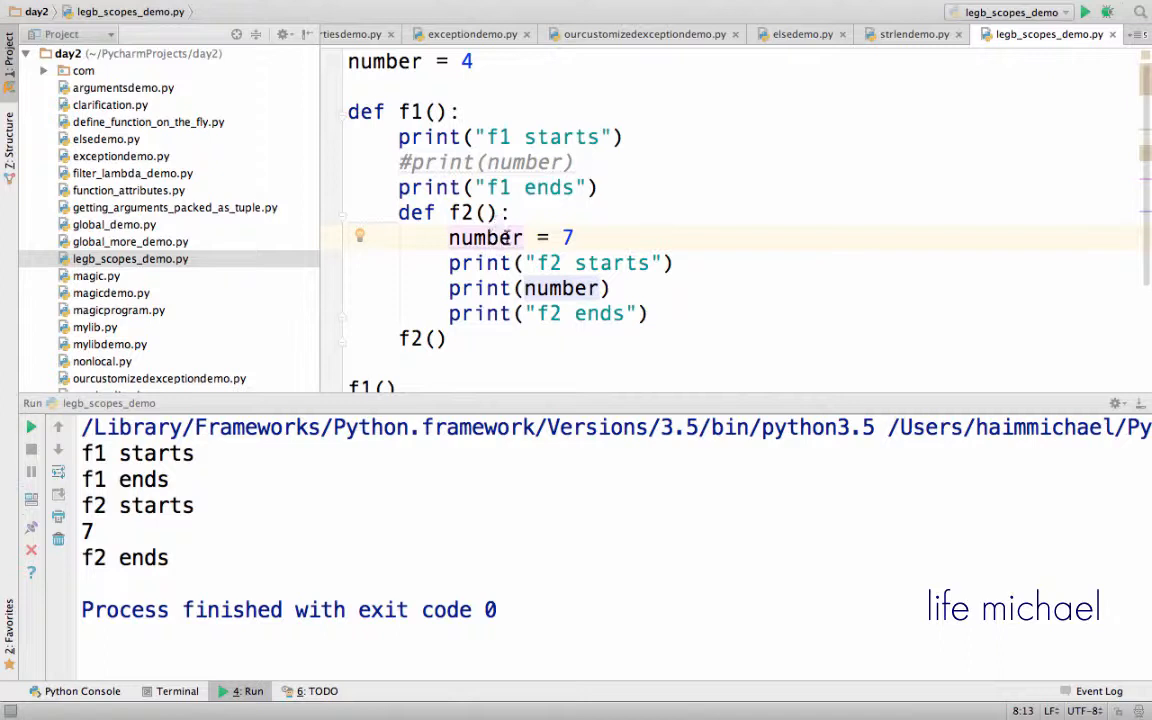
pyautogui.click(448, 238)
pyautogui.write('#')
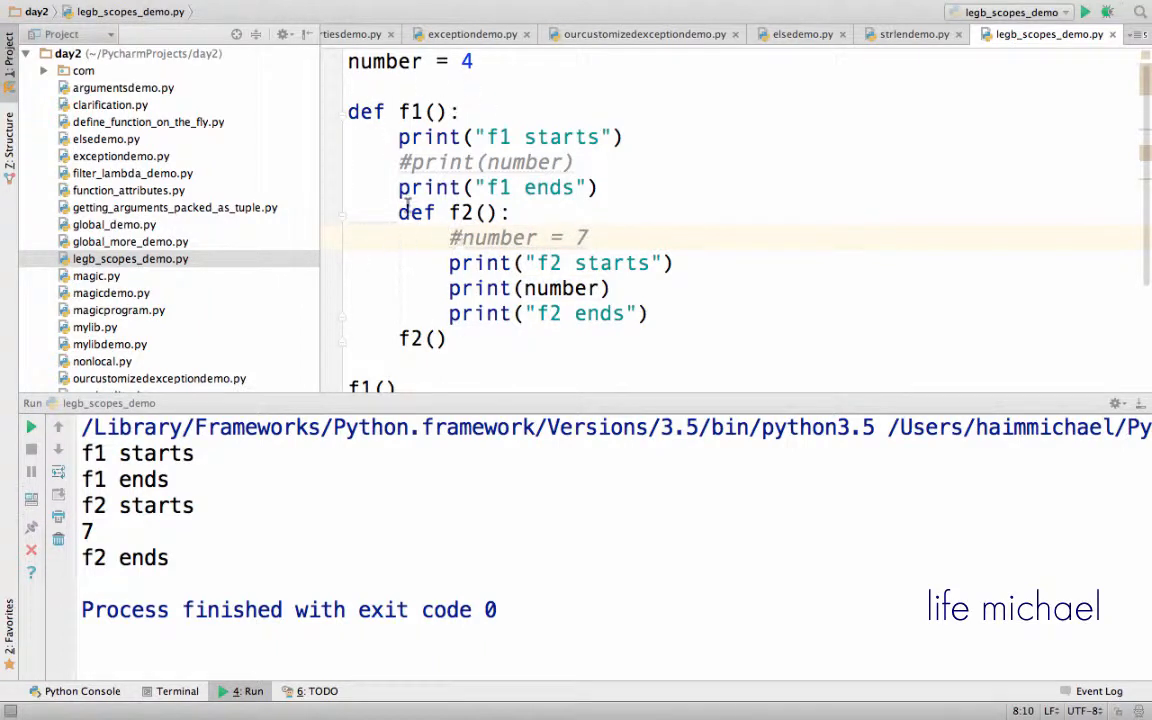
pyautogui.moveTo(398, 162)
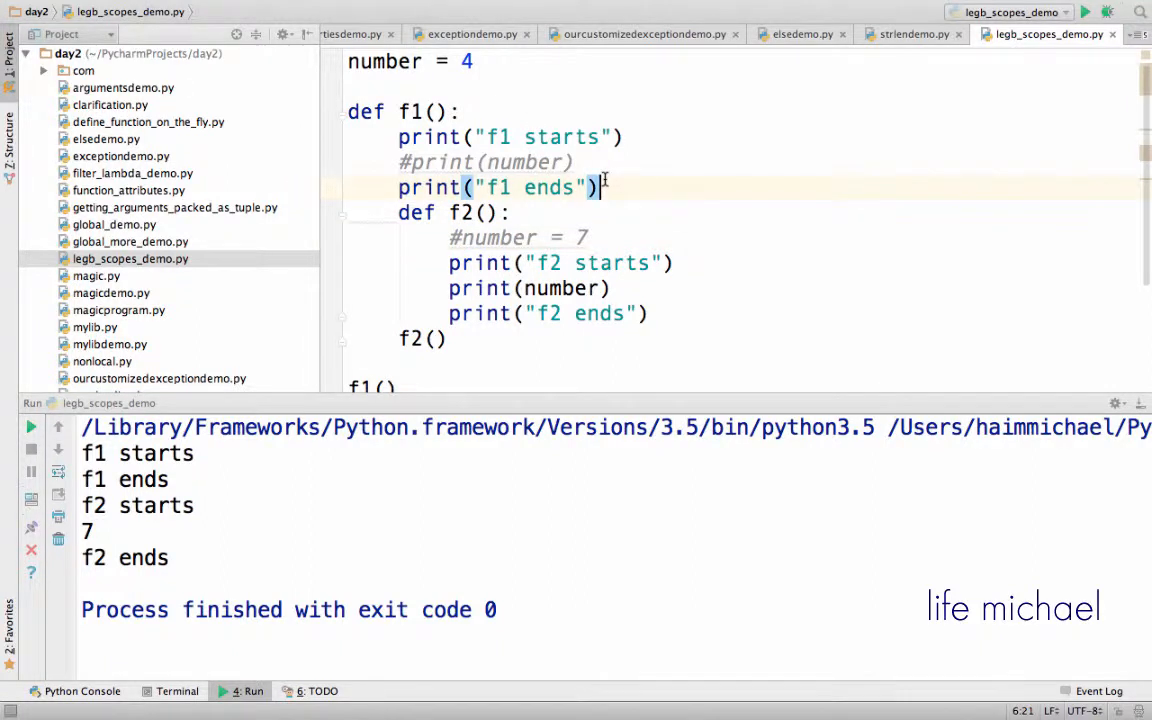
# Add number = 8 in f1 before def f2, rerun, then comment it out with #.
pyautogui.write('number =')
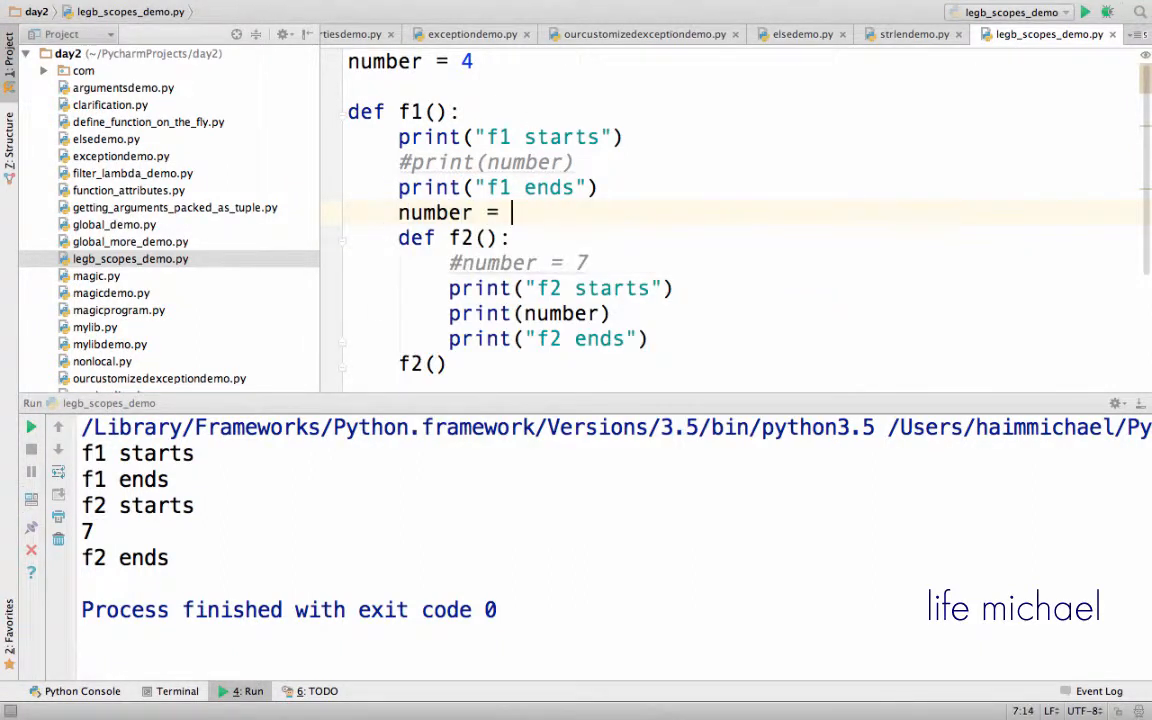
pyautogui.write('8')
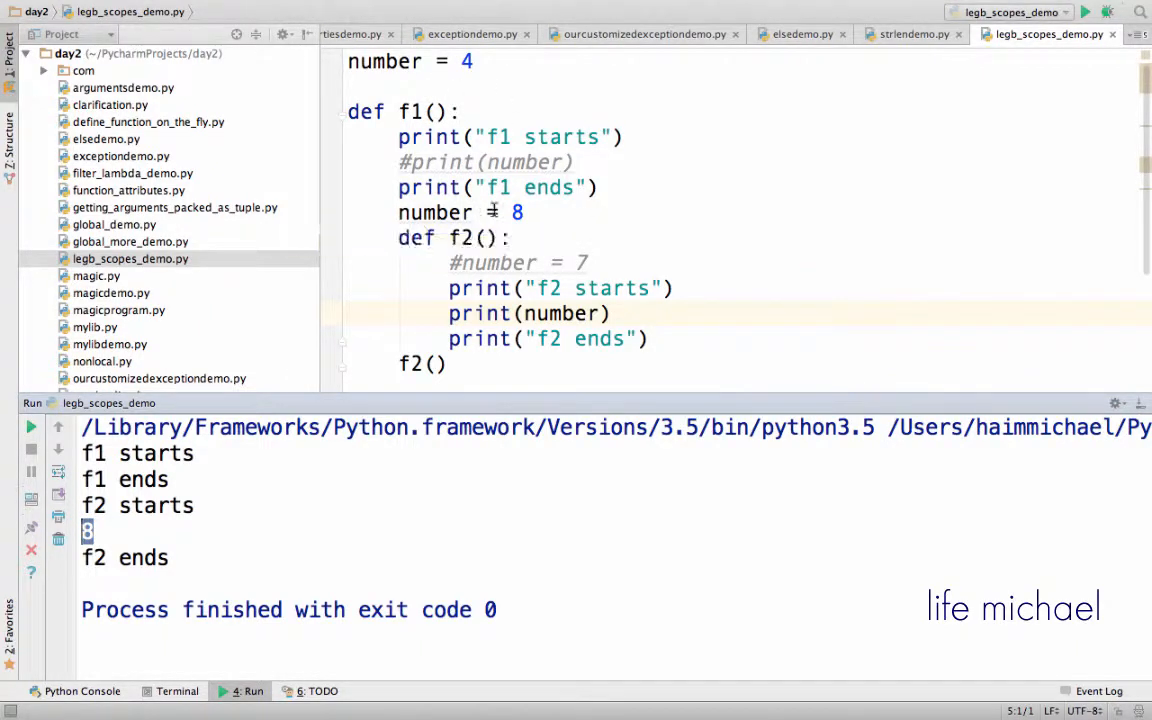
pyautogui.click(424, 60)
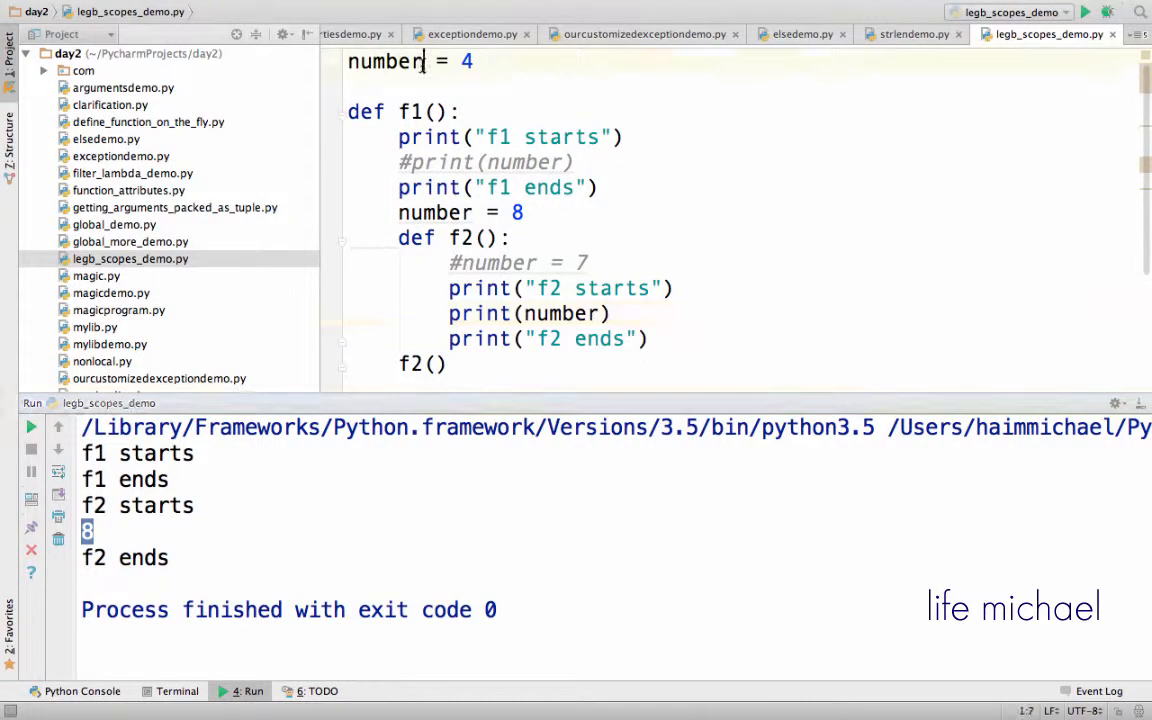
pyautogui.doubleClick(384, 60)
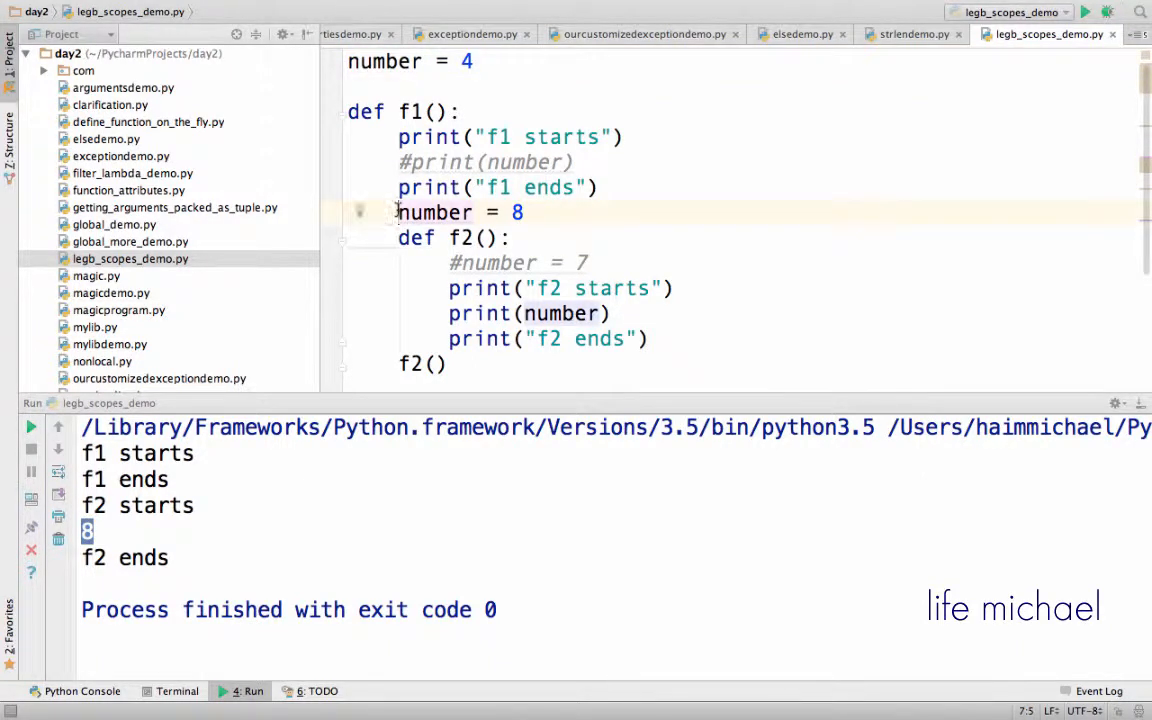
pyautogui.write('#')
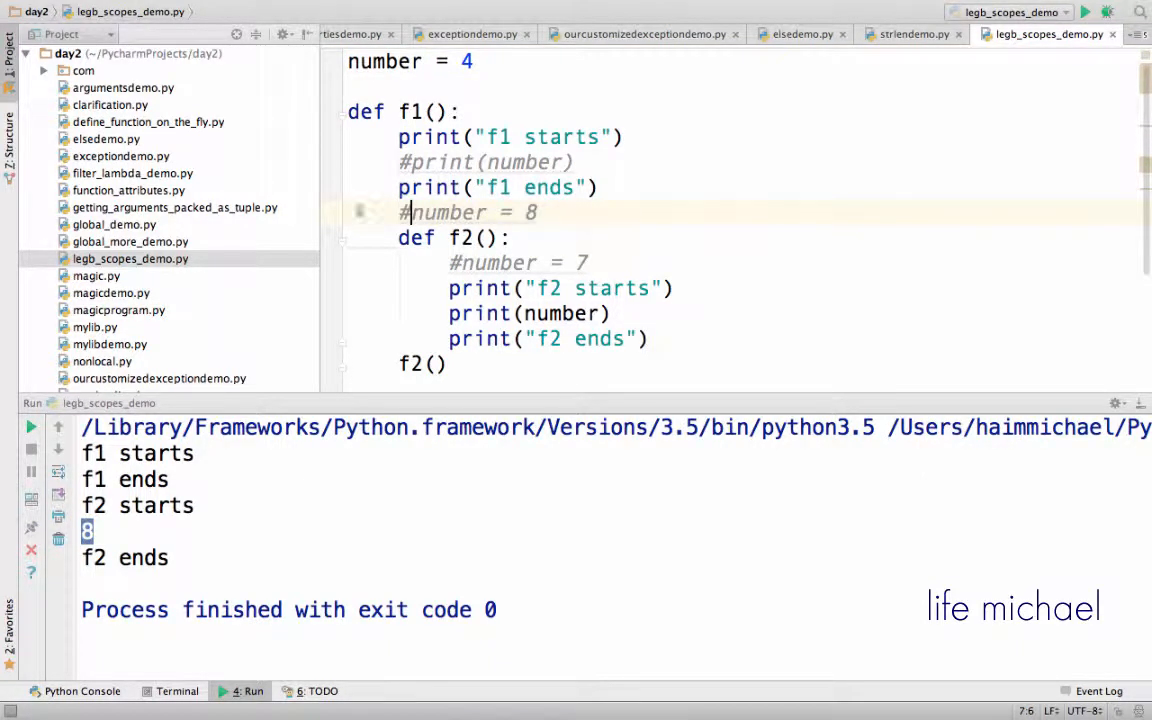